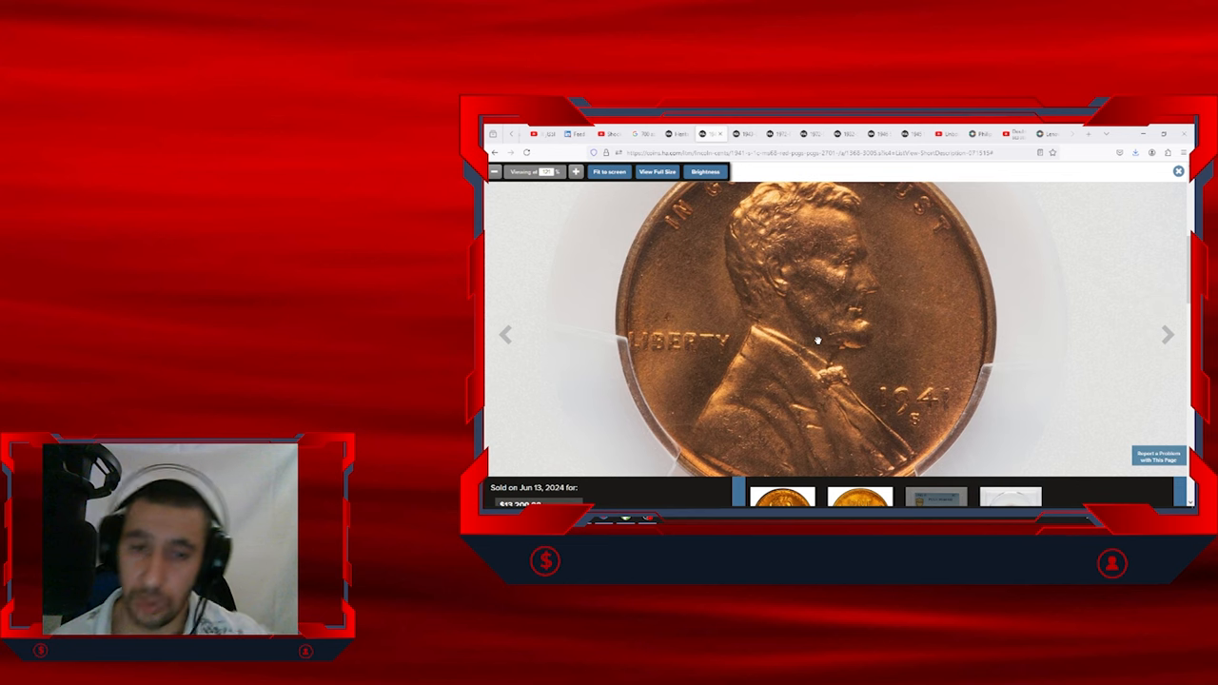
mouse_move(804, 320)
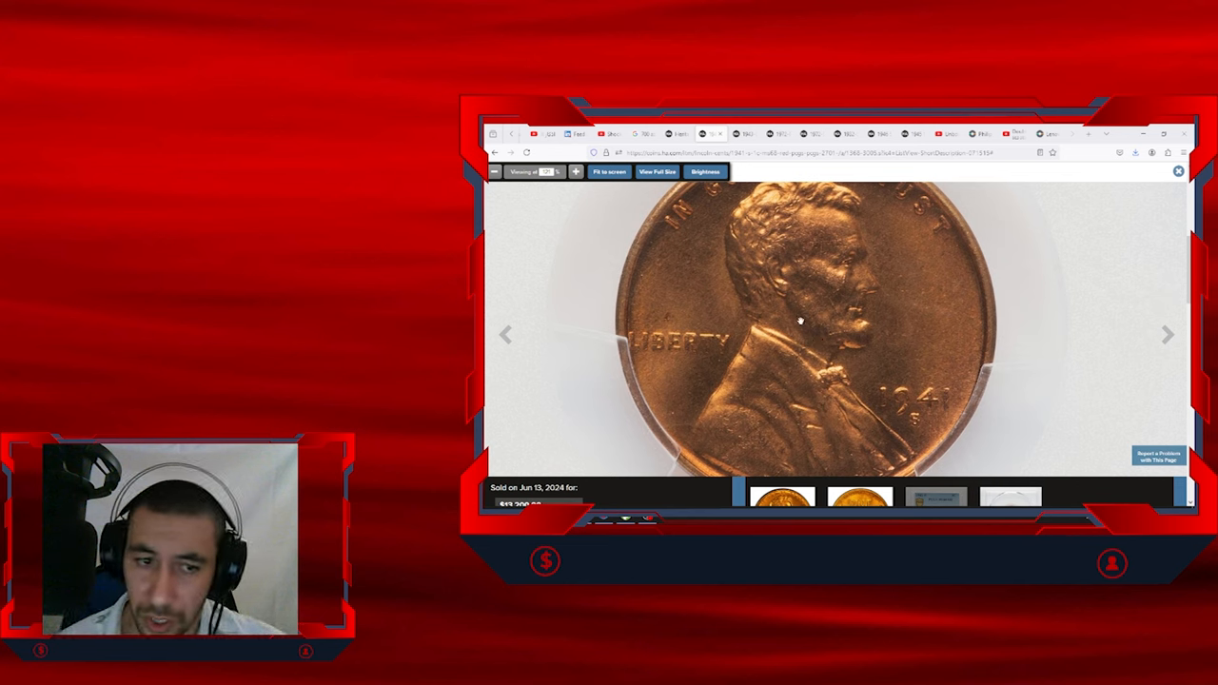
Zoom out so the entire 1941-S Lincoln cent obverse fits the viewer
click(575, 172)
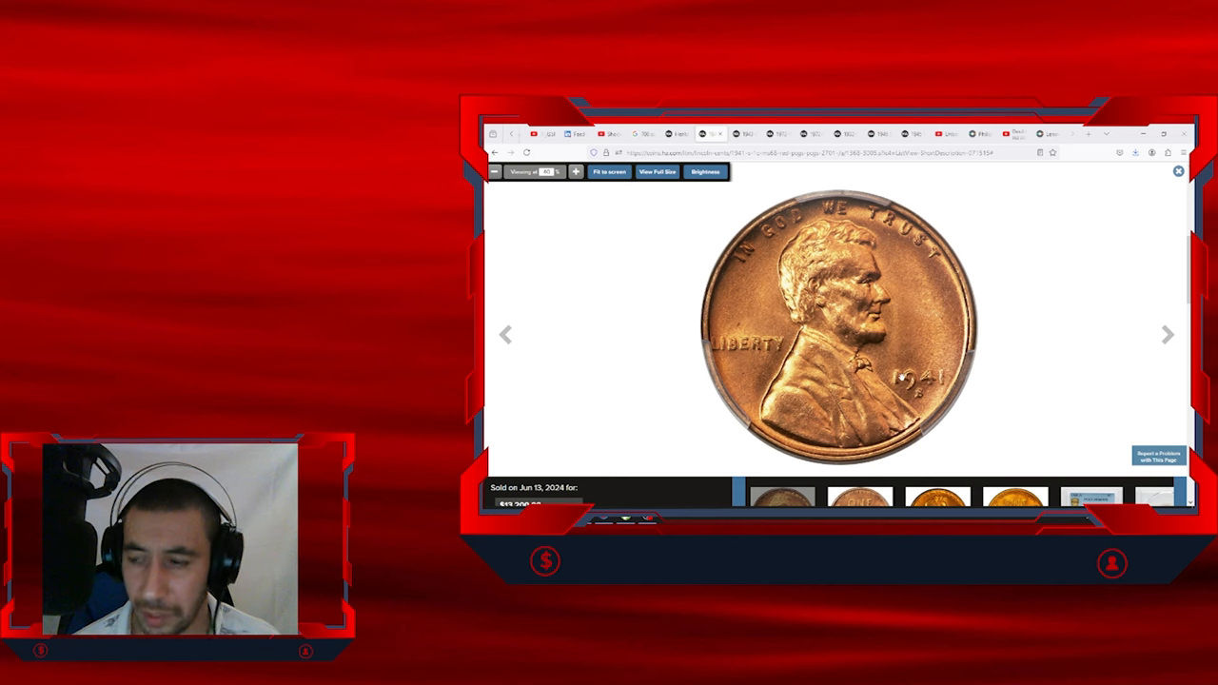
Advance the viewer to the cent's reverse, showing the wheat-ear 'ONE CENT' side
click(574, 172)
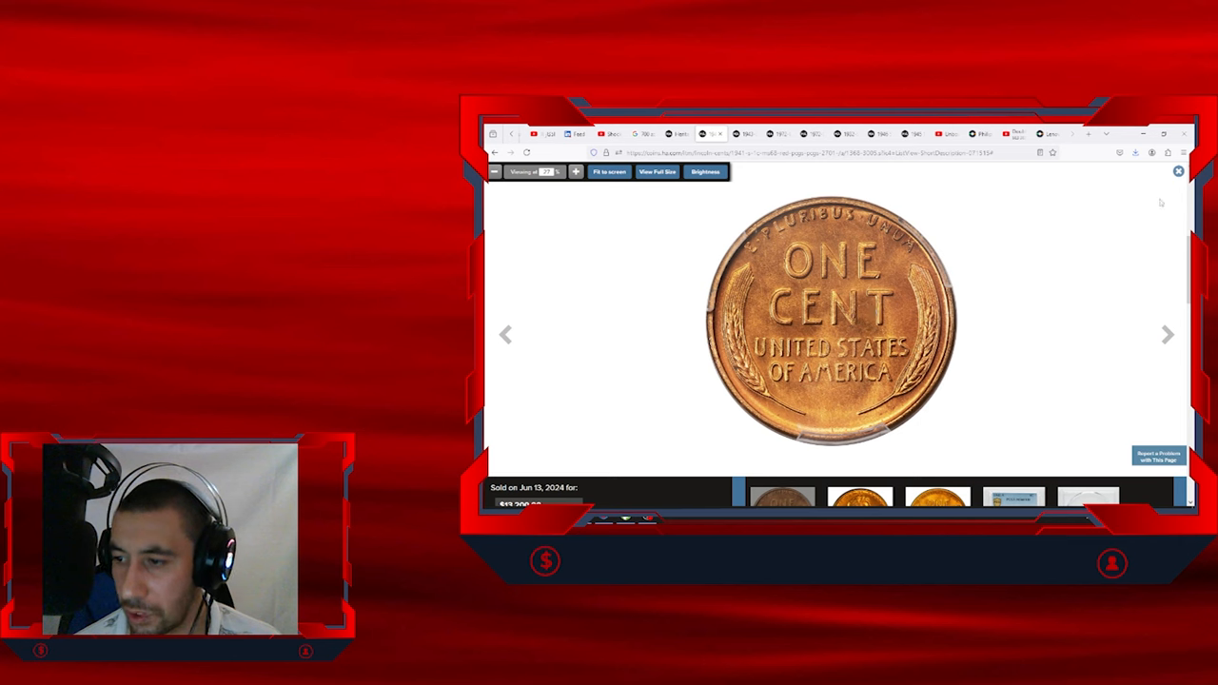
mouse_move(1129, 210)
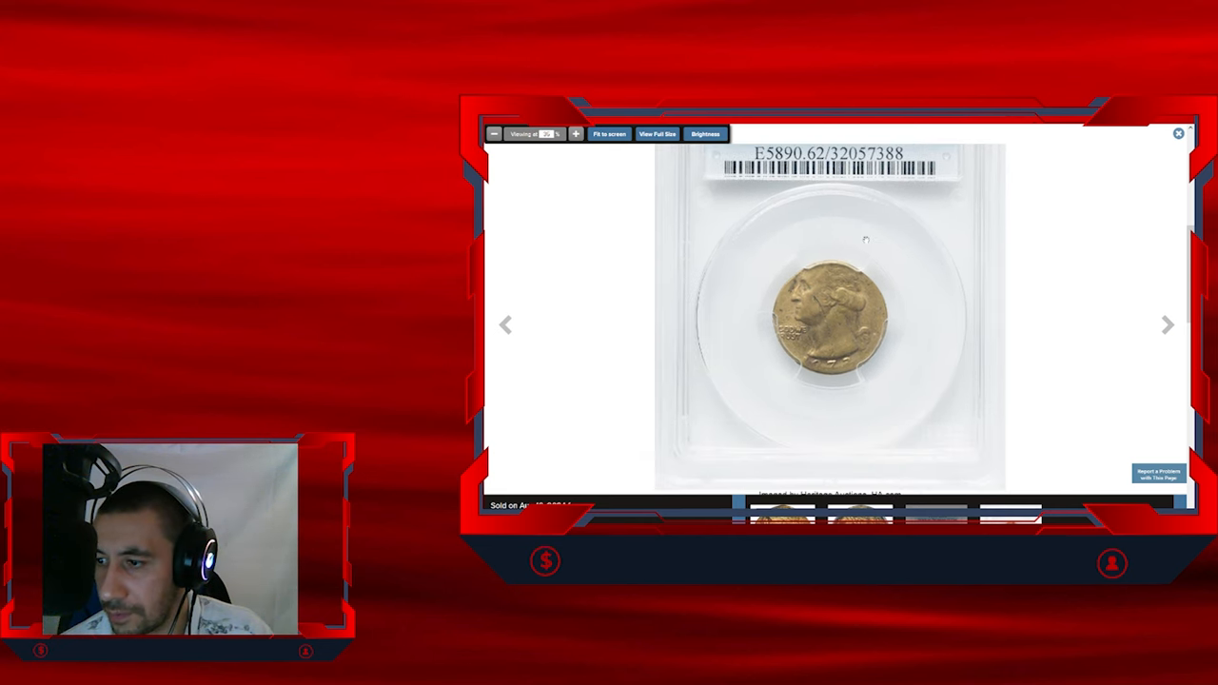
Zoom into the brass Washington quarter's obverse until its die crack fills the viewer
click(576, 134)
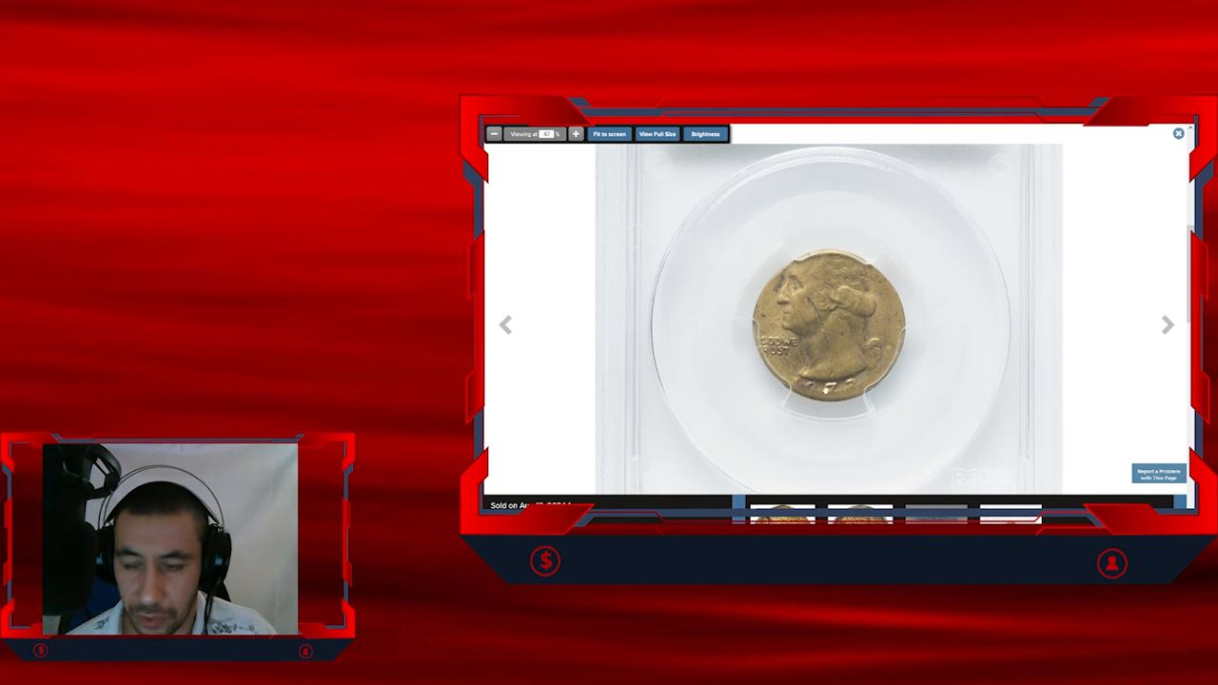
click(1167, 324)
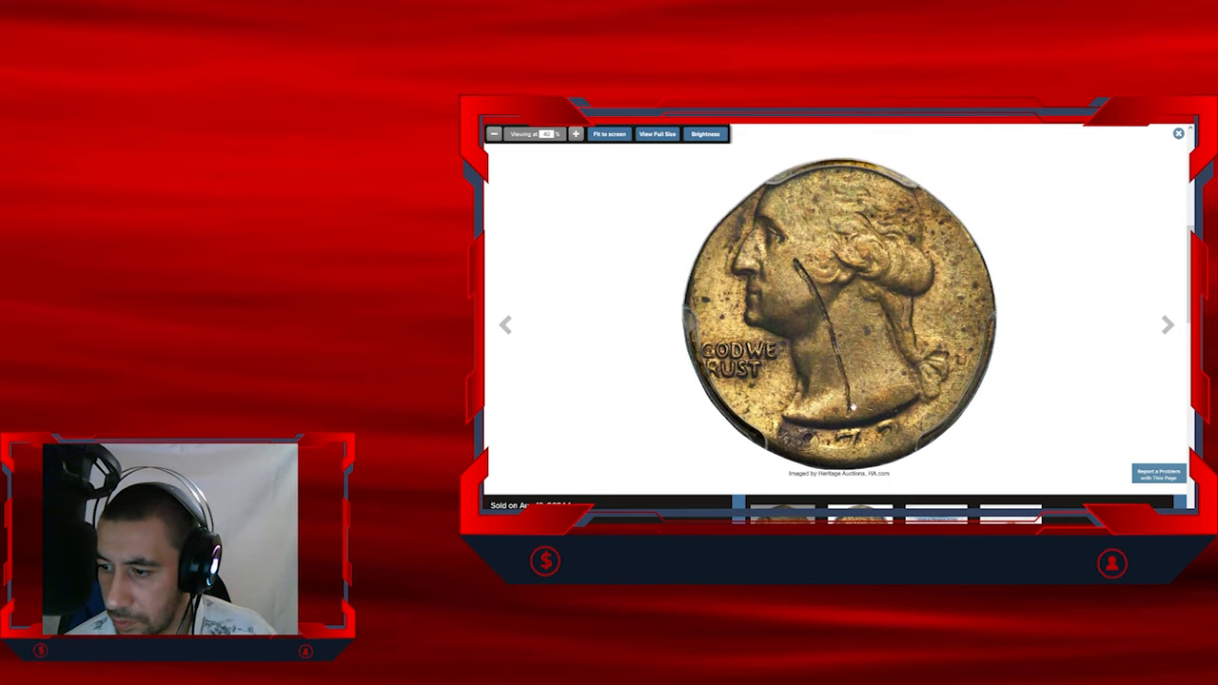
Magnify the quarter further to examine the crack, motto and date up close
click(575, 133)
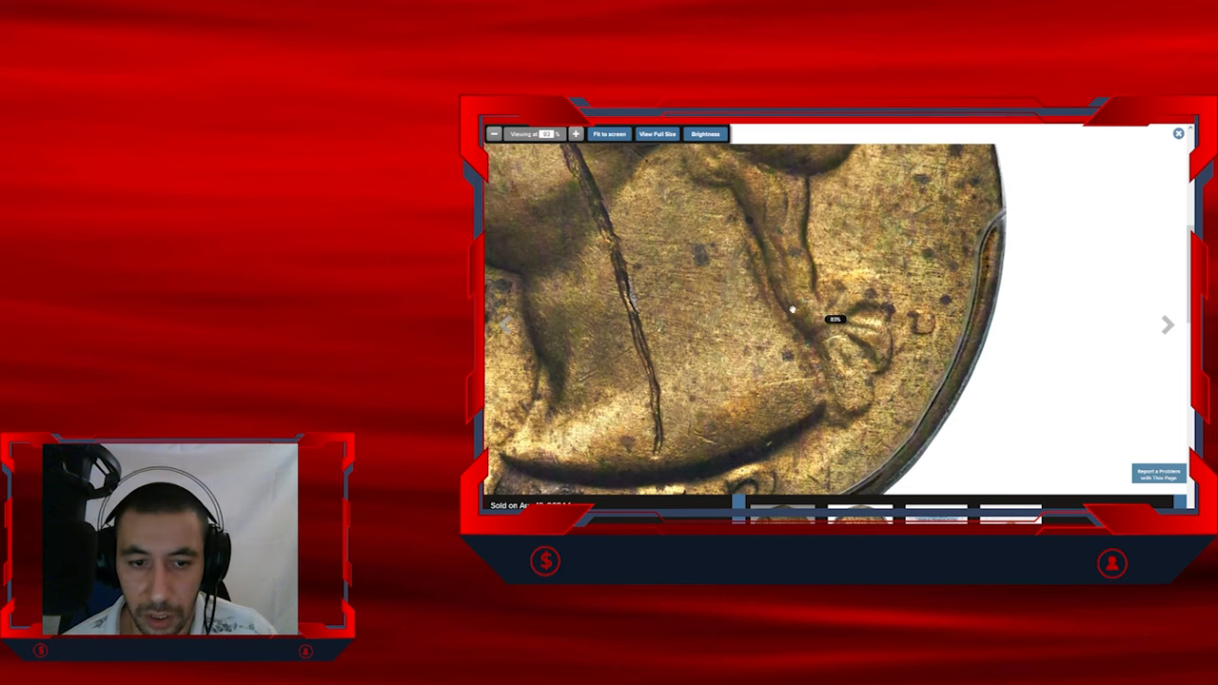
mouse_move(759, 290)
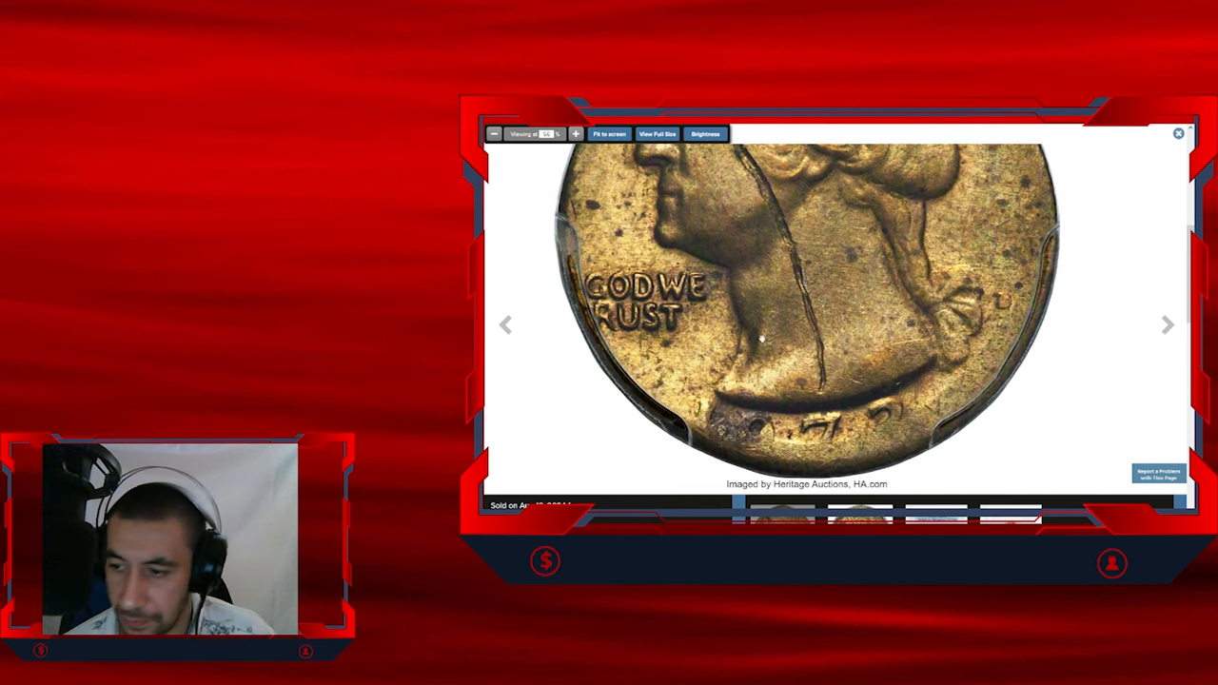
click(576, 133)
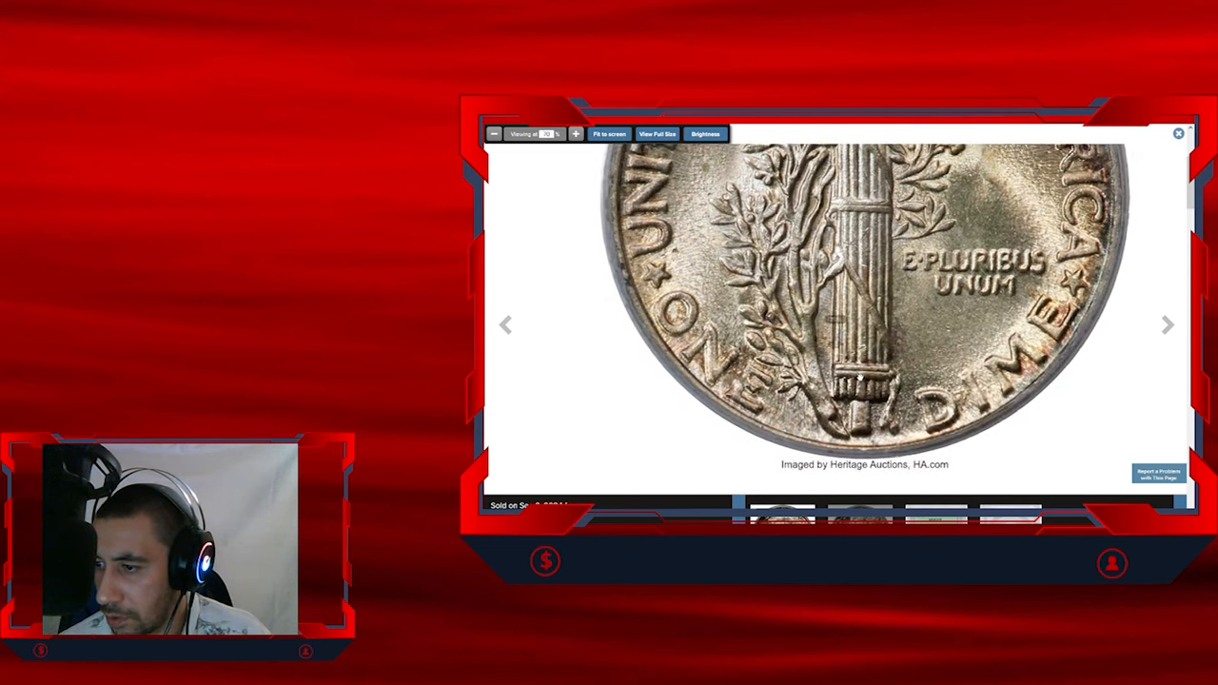
Show the Mercury dime's winged Liberty head obverse magnified in the viewer
click(574, 133)
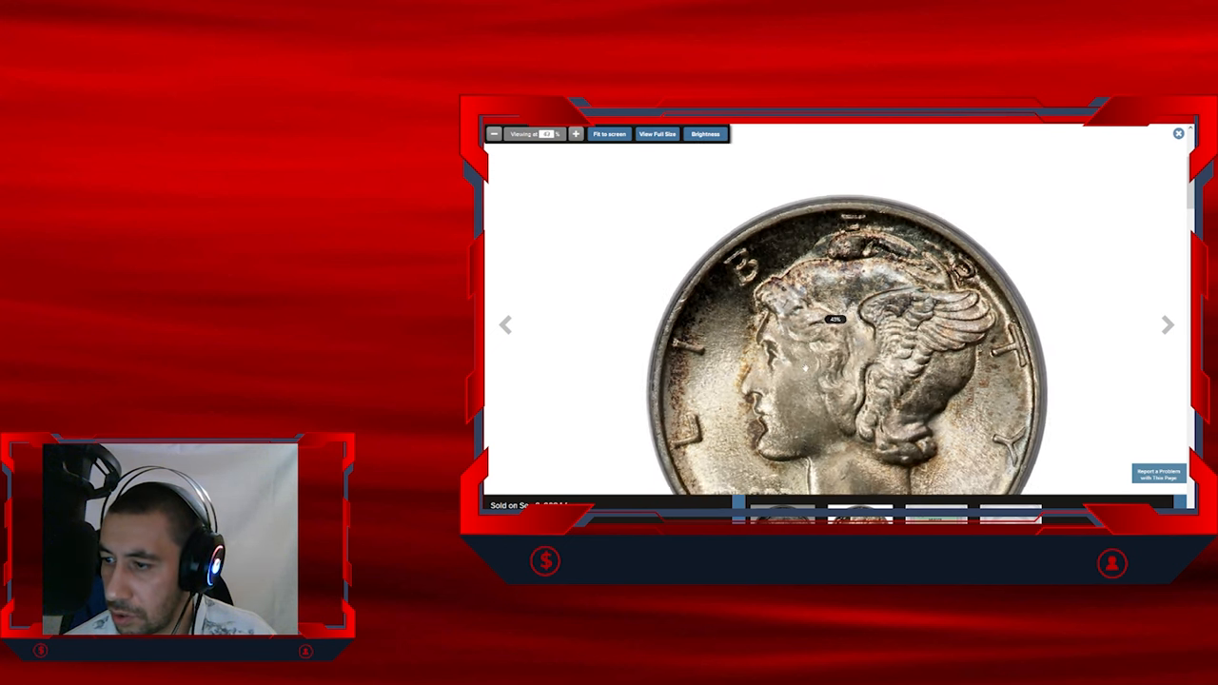
Display the full obverse of the 1943 steel Lincoln cent sold Nov 2023
click(1168, 325)
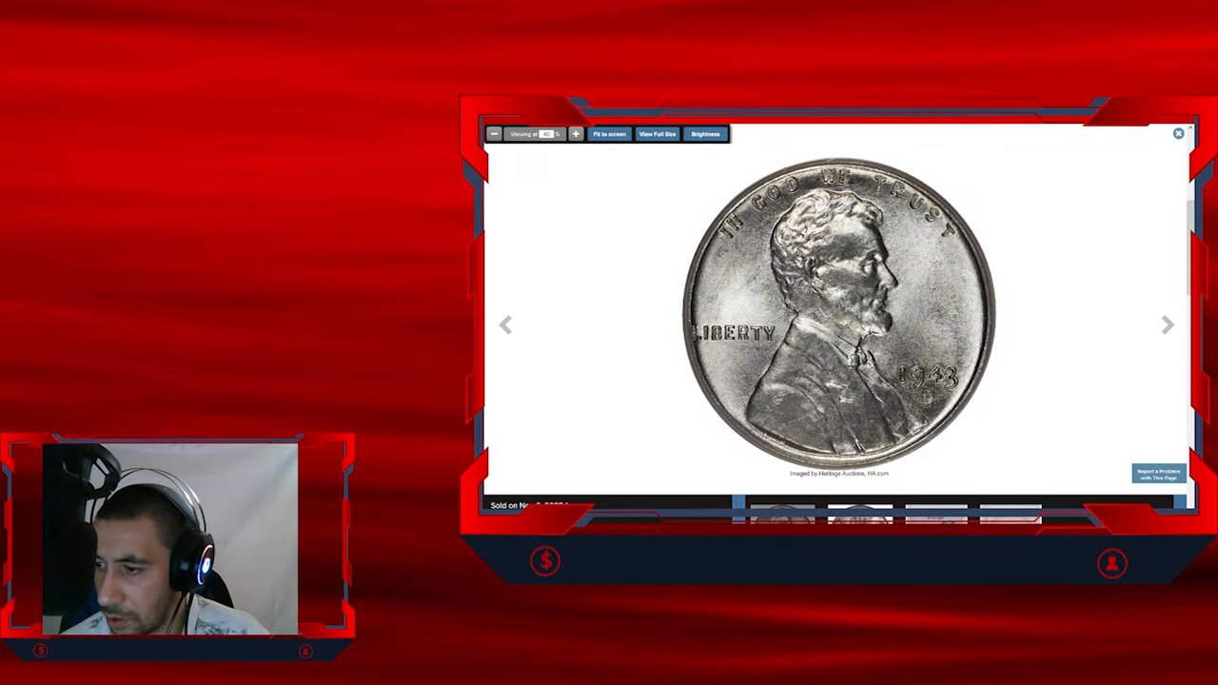
Enlarge the 1943 cent's portrait, then show its wheat-ear 'ONE CENT' reverse
click(834, 318)
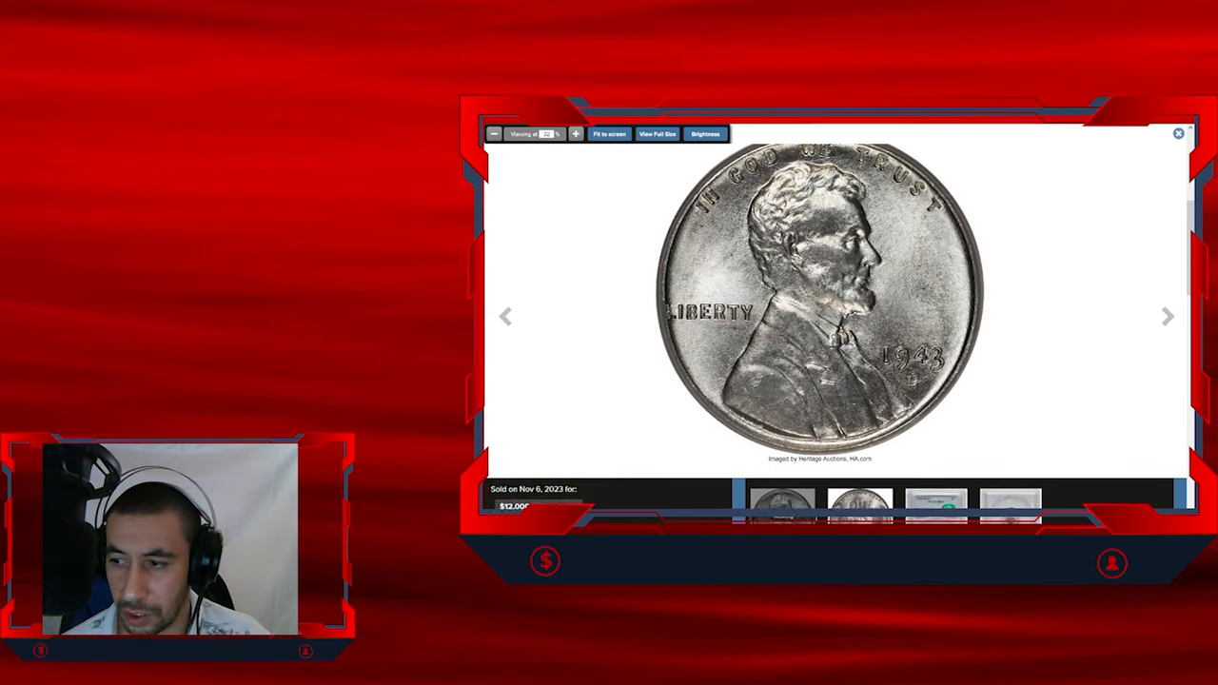
click(1167, 324)
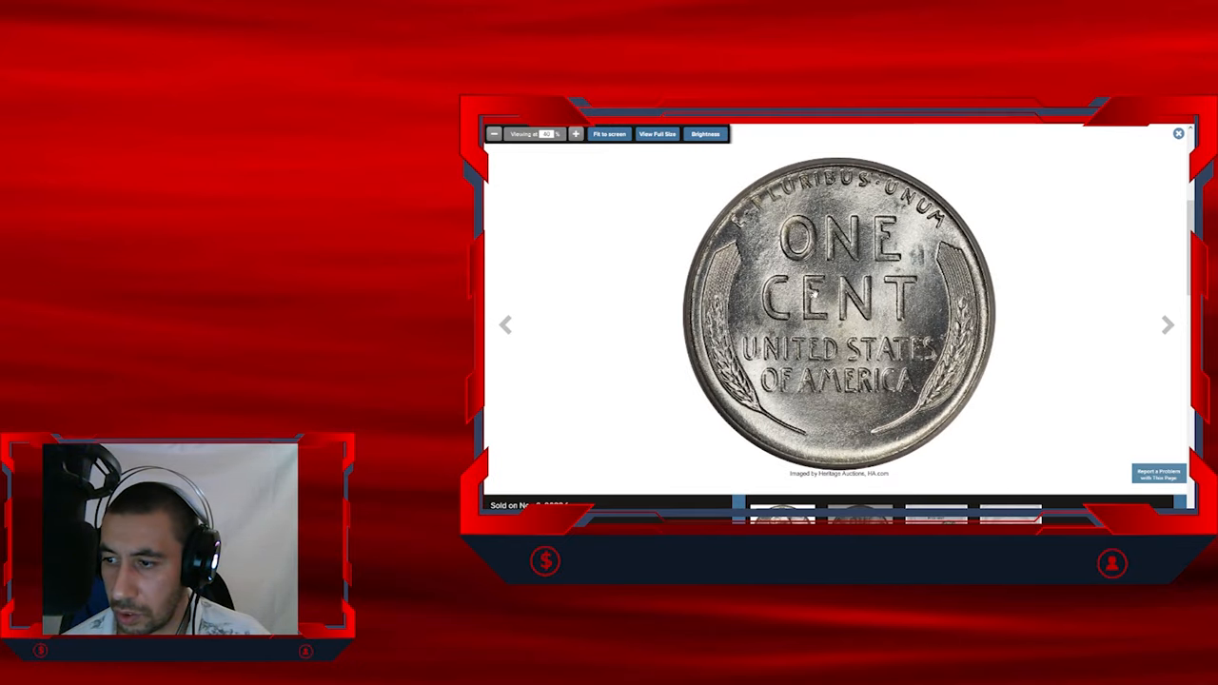
click(576, 133)
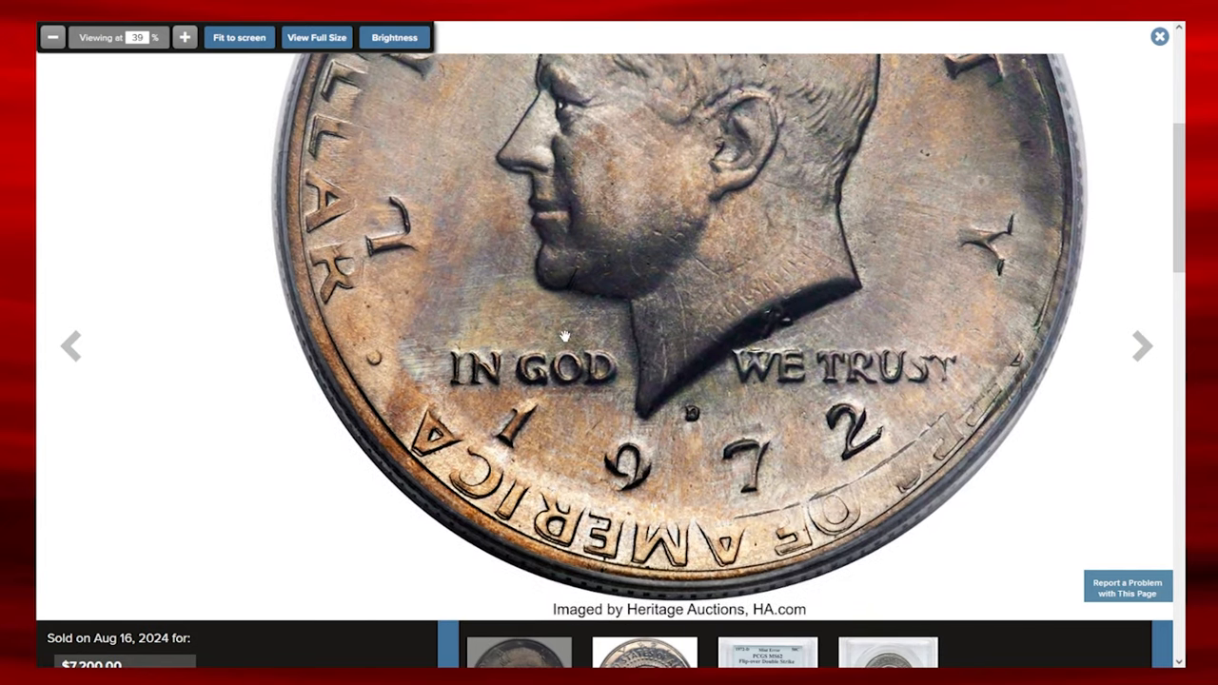
Zoom in repeatedly on the 1972-D Kennedy half's date, motto and lettering
click(184, 37)
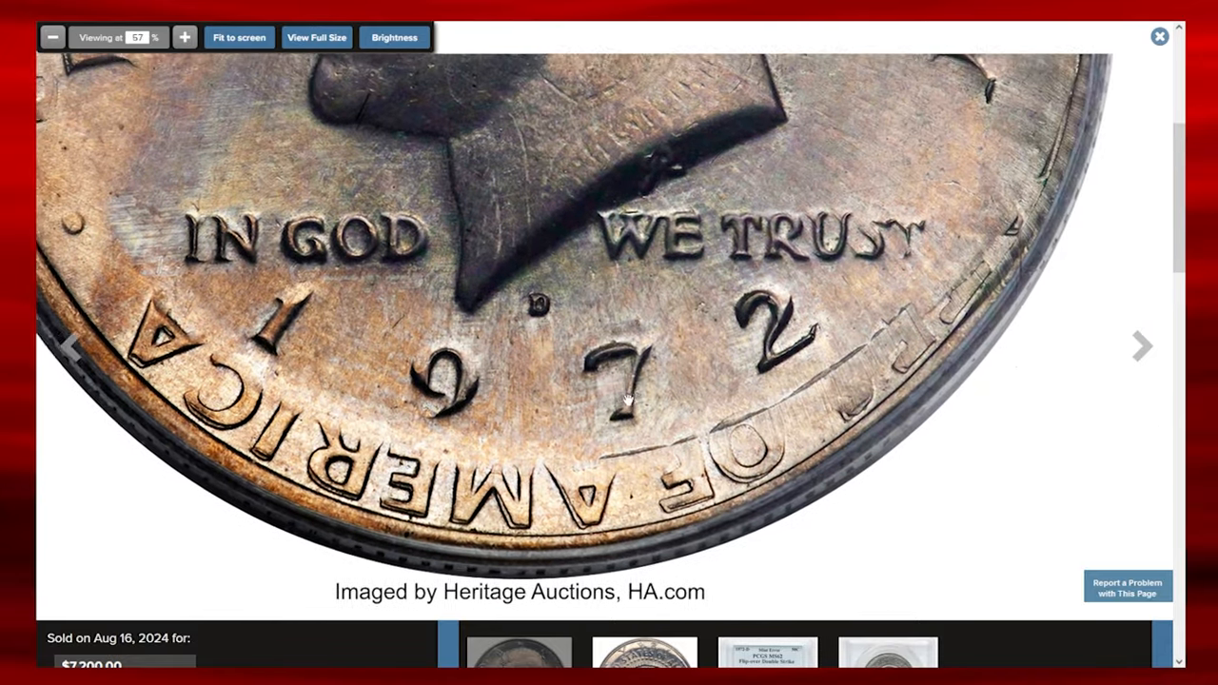
click(185, 37)
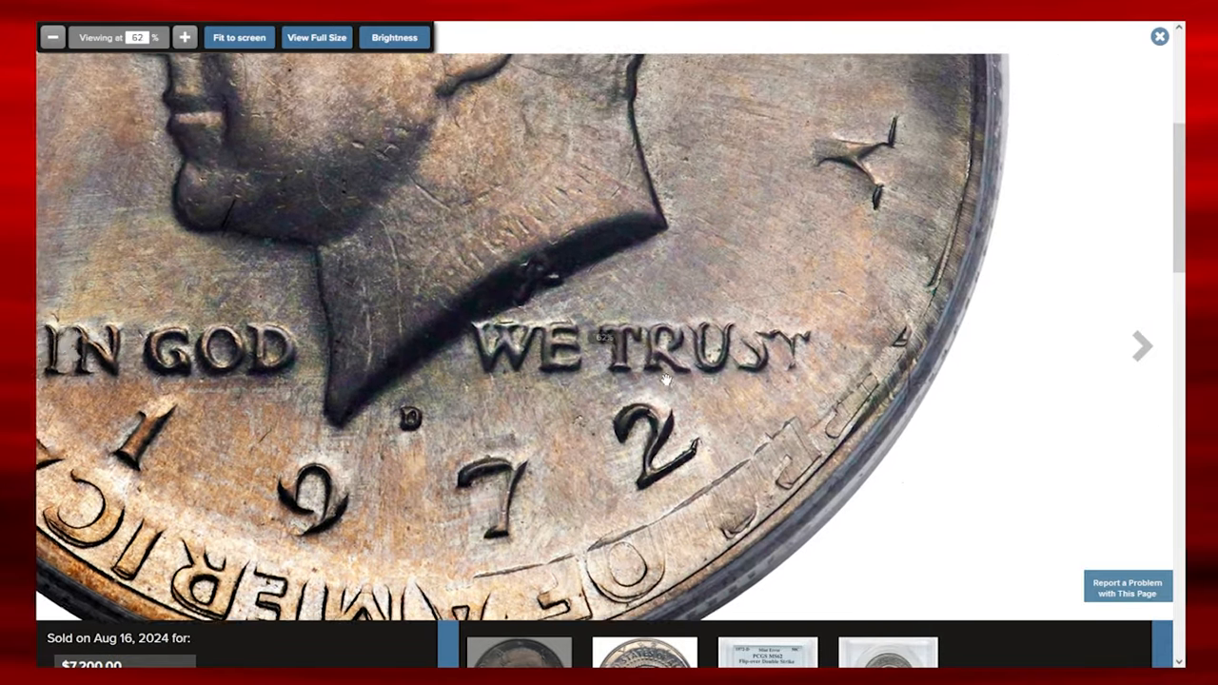
click(184, 37)
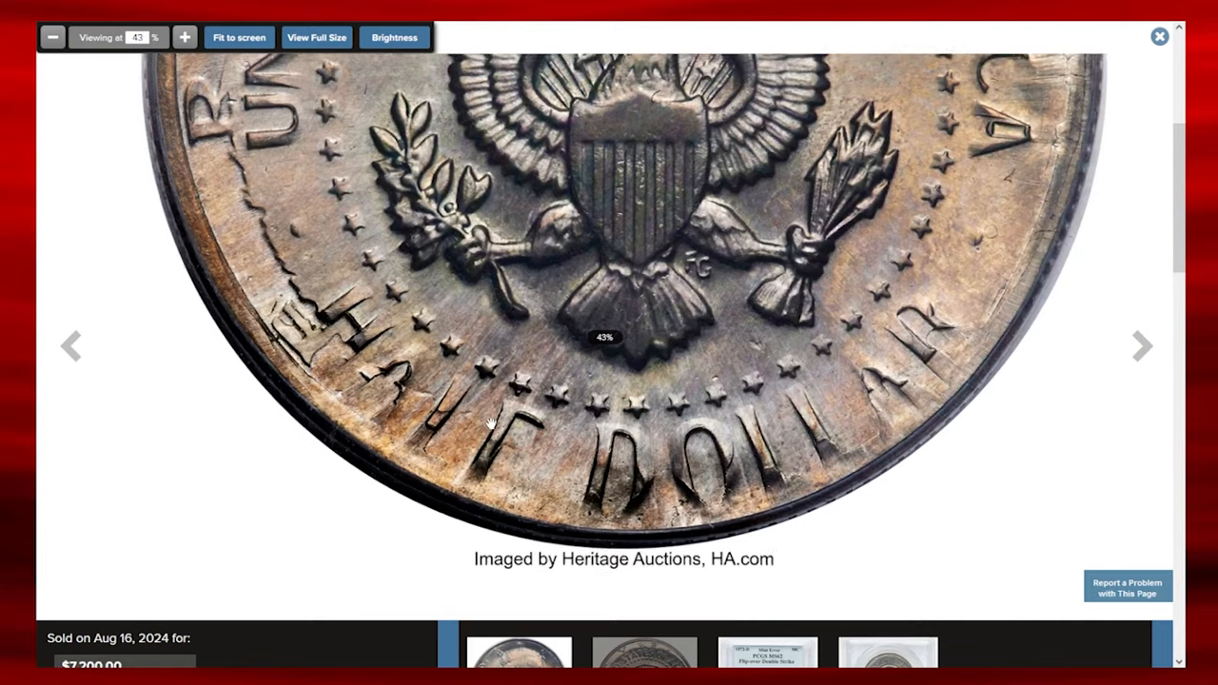
Zoom out to view the whole back of the Kennedy half dollar
click(52, 38)
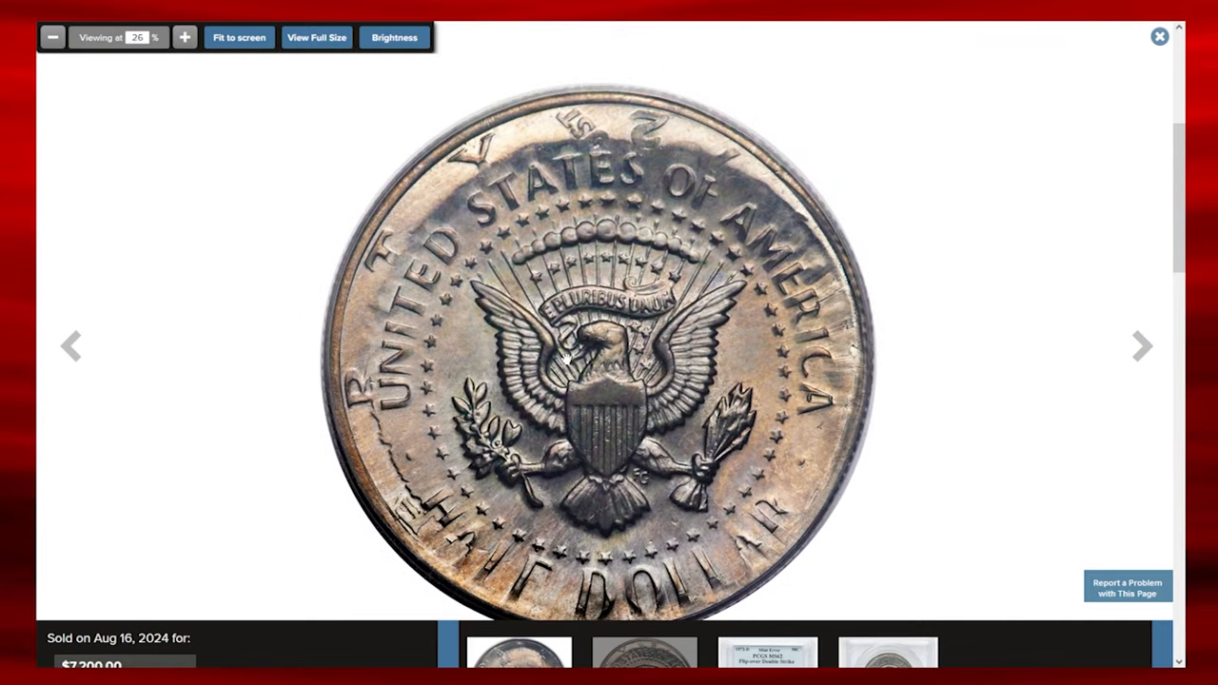
click(183, 37)
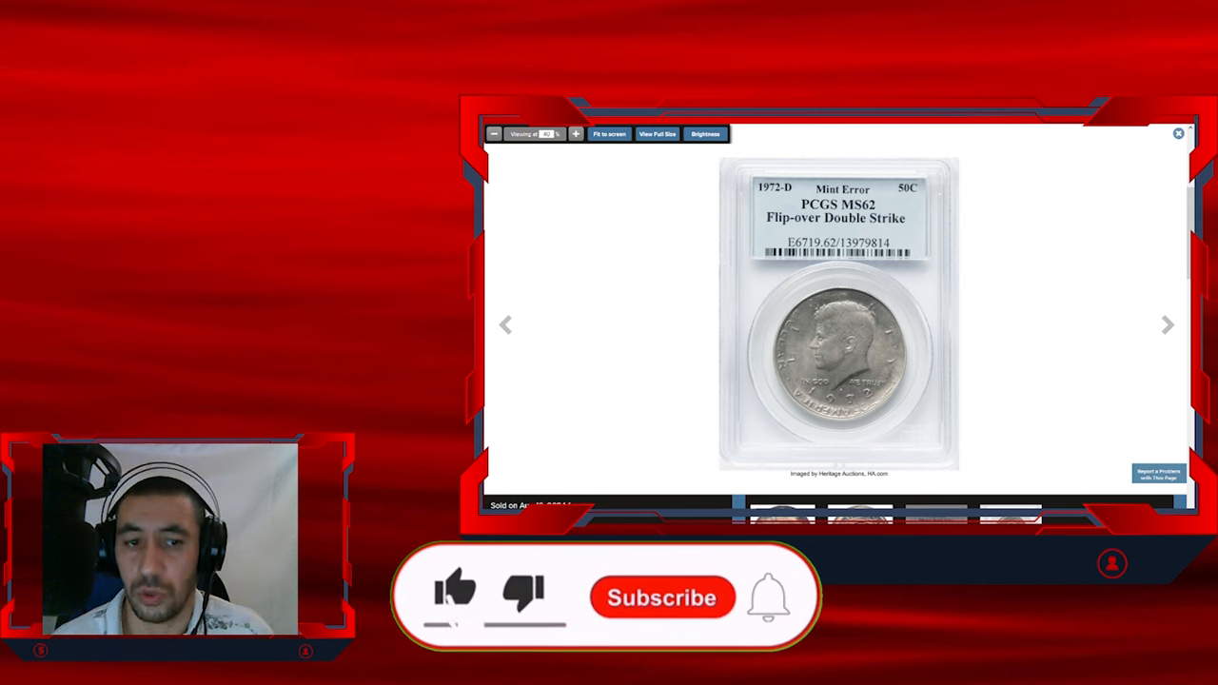
Show the PCGS MS62 Flip-over Double Strike slab photo of the 1972-D half
click(661, 597)
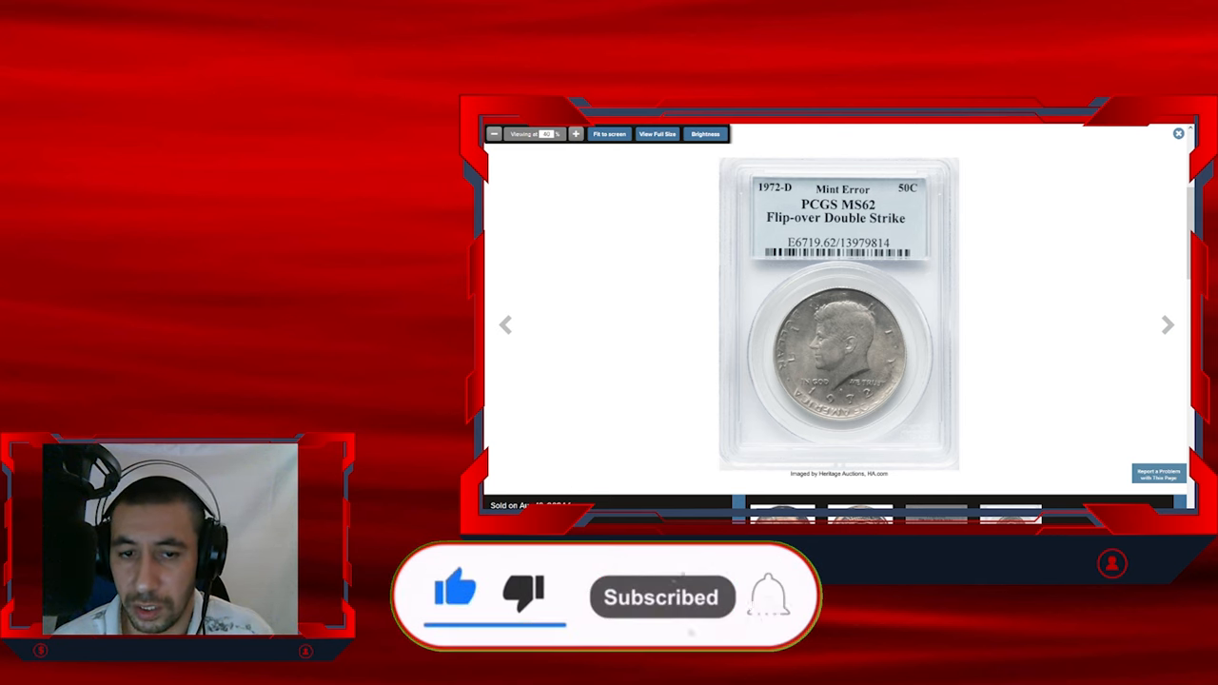